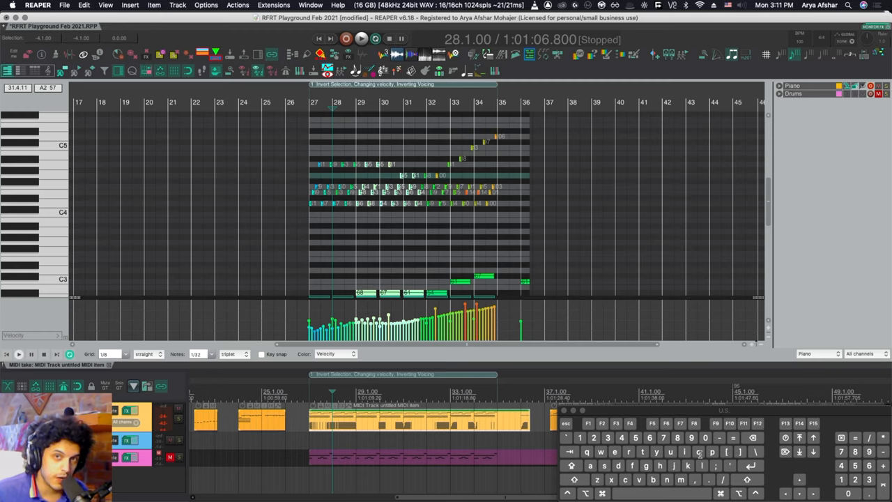
pyautogui.moveTo(588, 407)
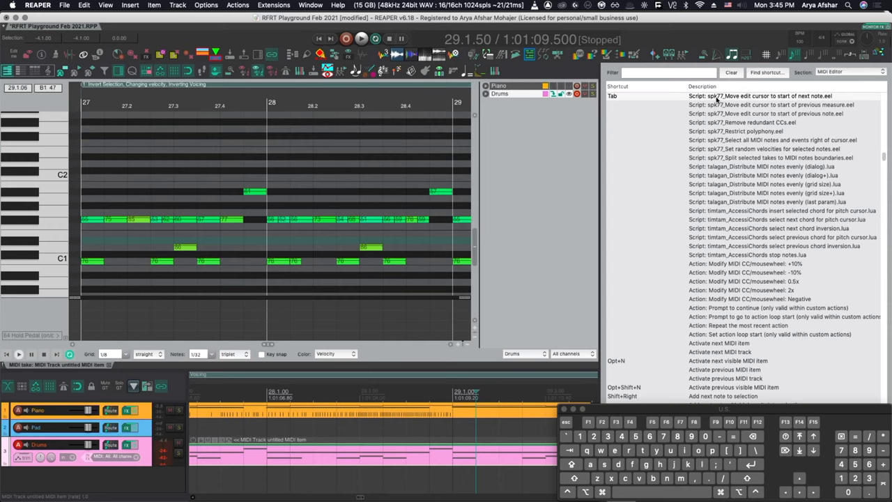
pyautogui.moveTo(783, 102)
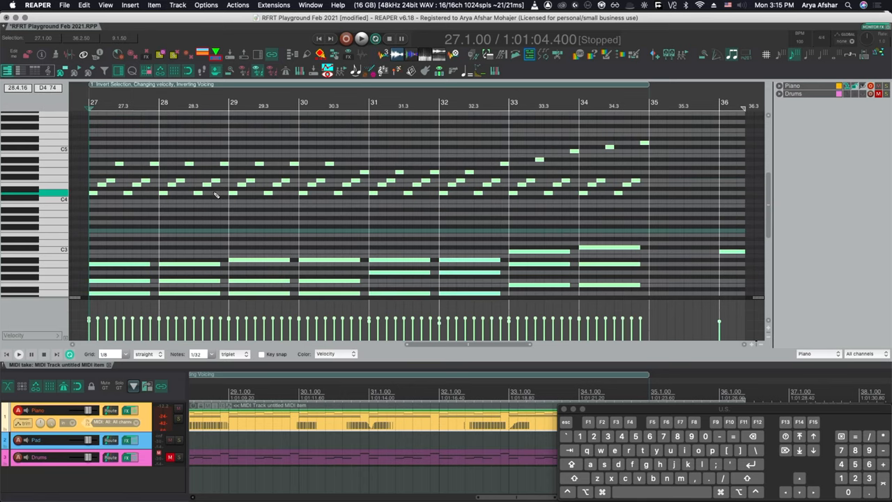
# Select the sustained chord notes beneath the piano melody in the piano roll
pyautogui.click(360, 39)
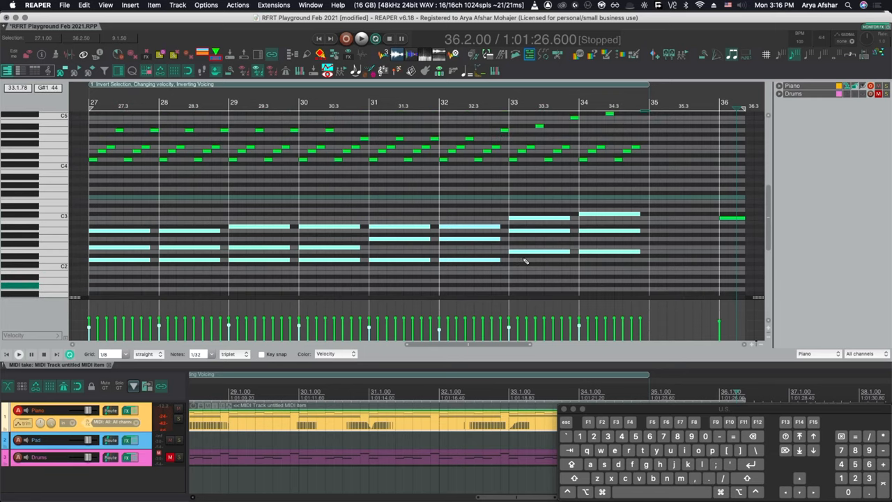
pyautogui.scroll(-3)
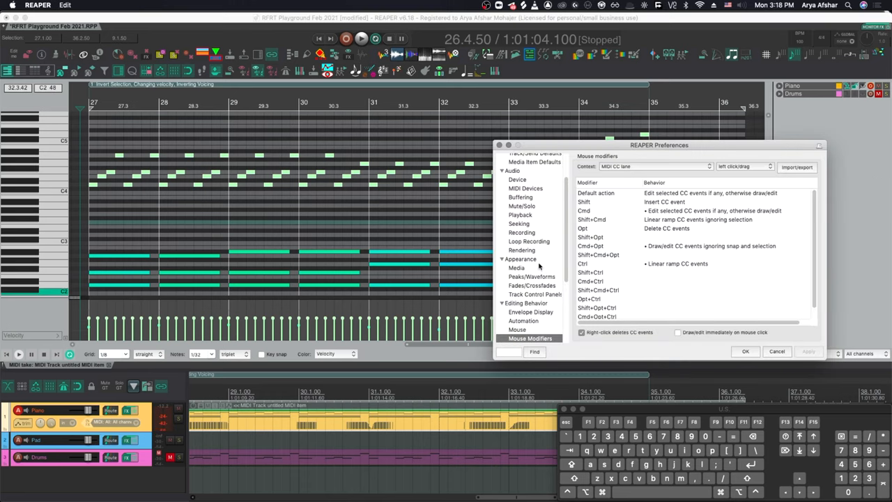
pyautogui.moveTo(695, 198)
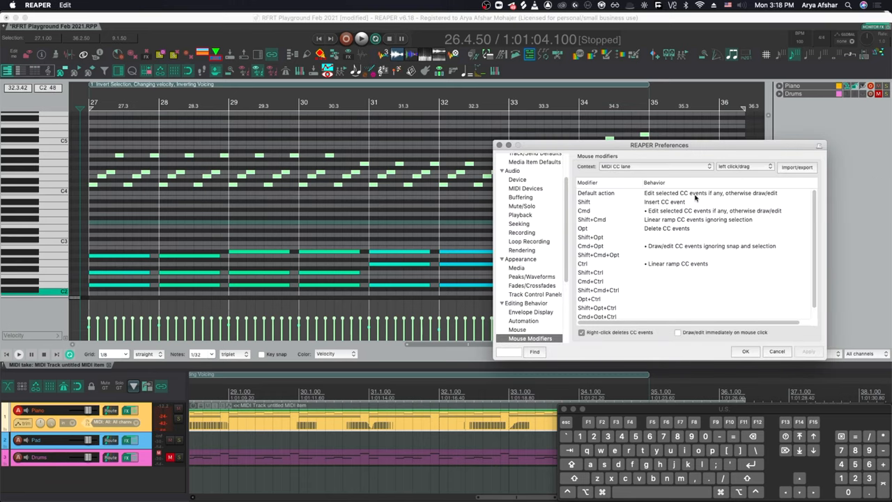
pyautogui.moveTo(659, 214)
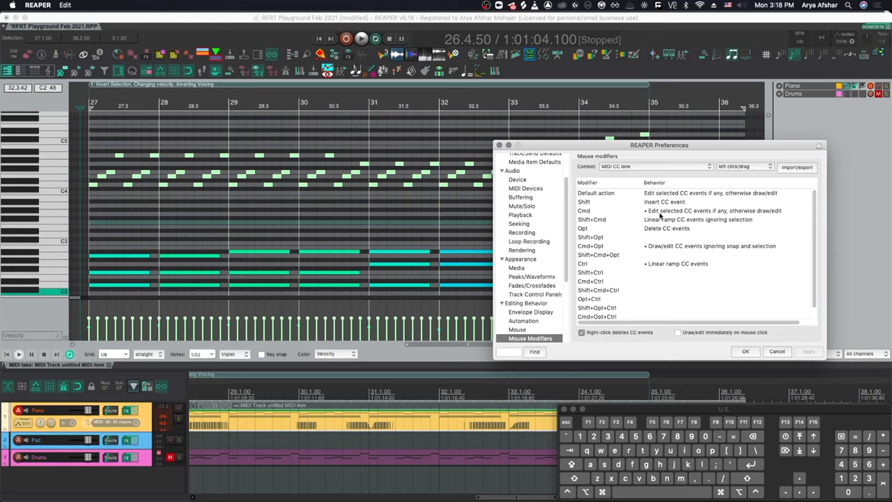
pyautogui.moveTo(740, 217)
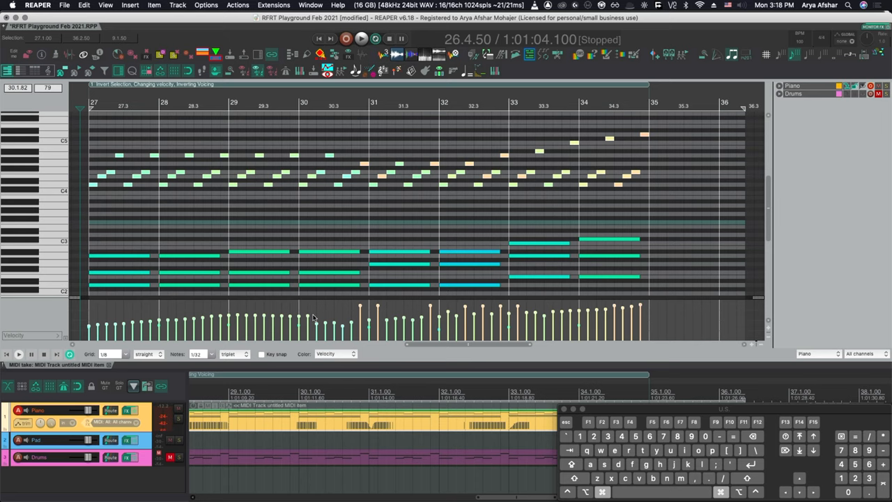
# Switch the lower lane from Velocity to CC64 Hold Pedal data
pyautogui.click(359, 39)
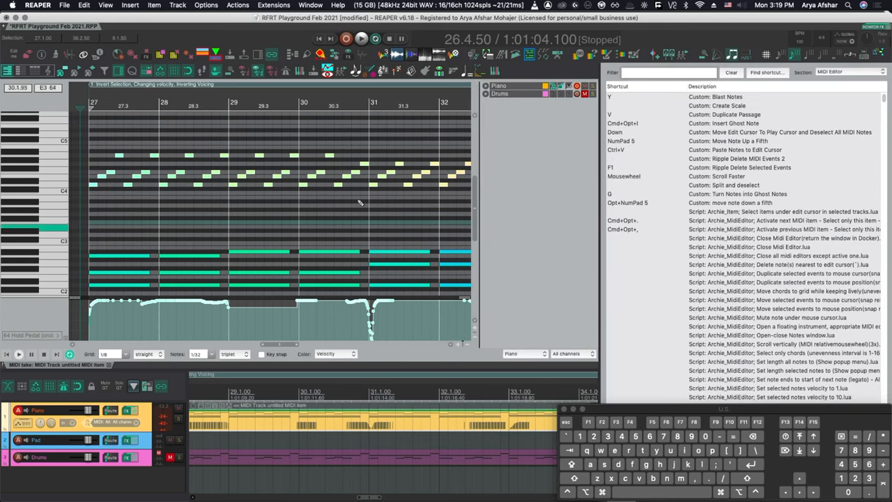
# Filter the MIDI Editor action list for 'cc' to show the CC lane switching actions
pyautogui.write('cc')
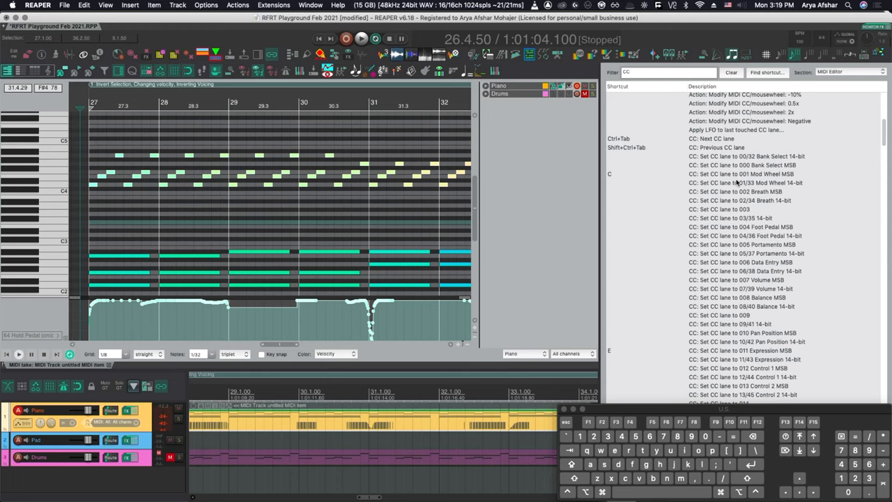
pyautogui.moveTo(744, 212)
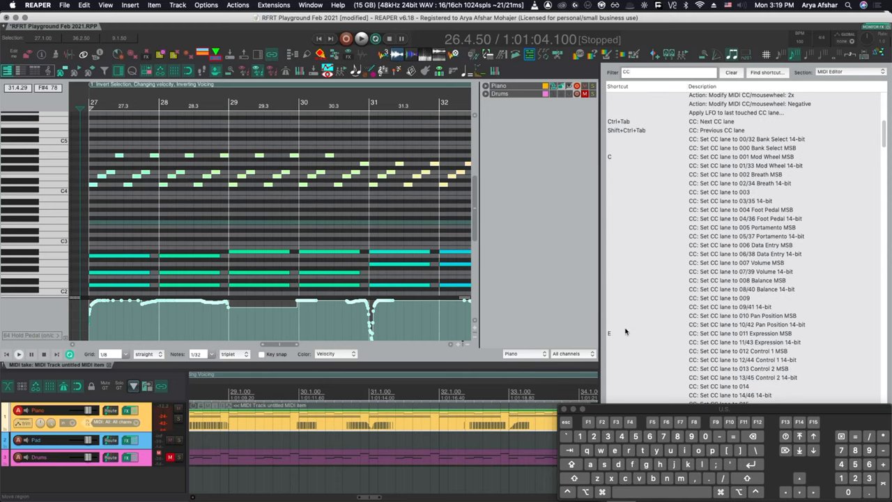
pyautogui.scroll(-3)
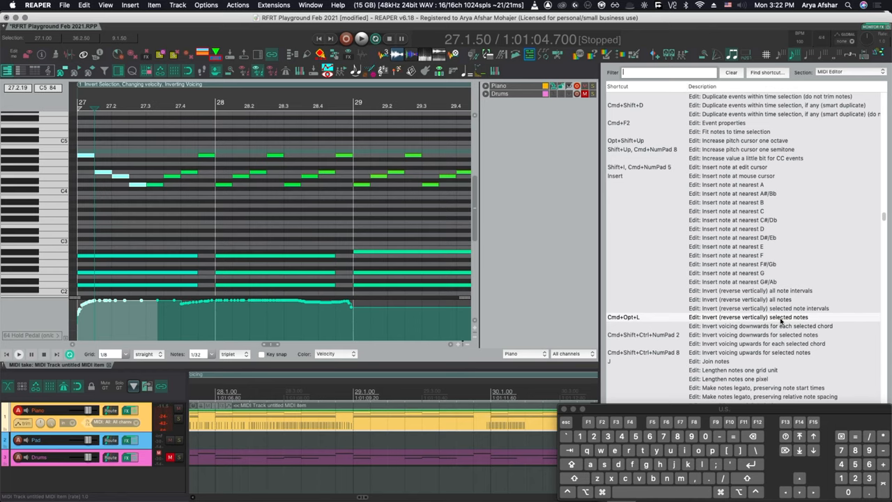
# Play the passage and marquee-select melody and chord notes in measures 26–36 for editing
pyautogui.click(359, 39)
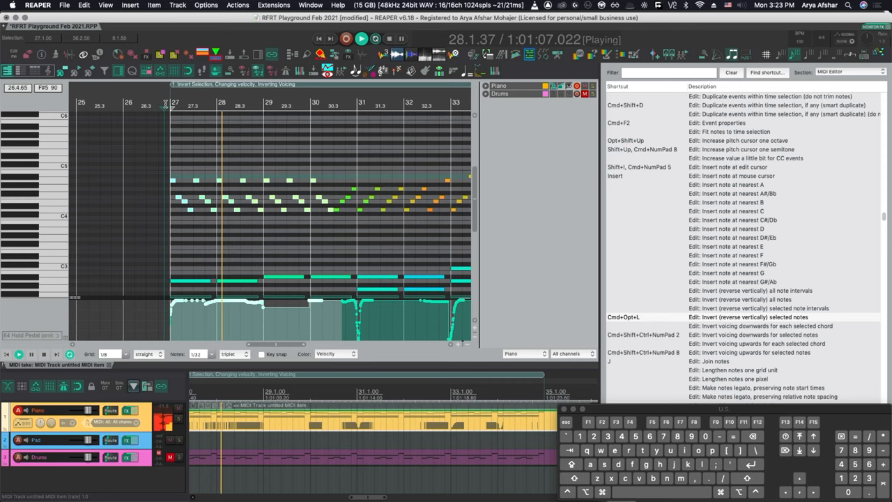
pyautogui.click(361, 39)
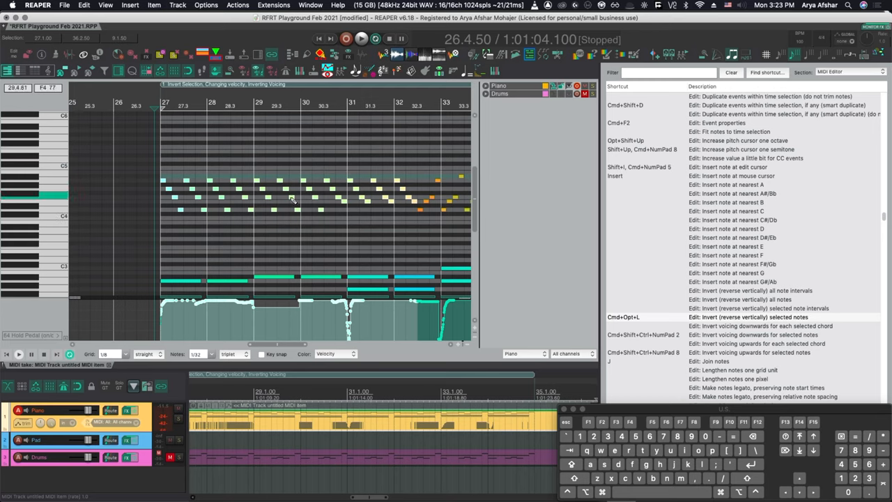
pyautogui.click(360, 39)
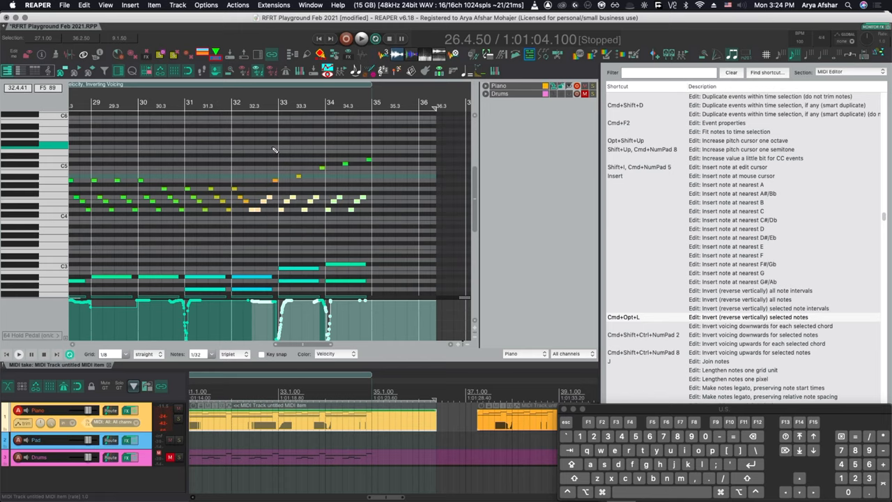
pyautogui.moveTo(273, 150); pyautogui.dragTo(371, 187)
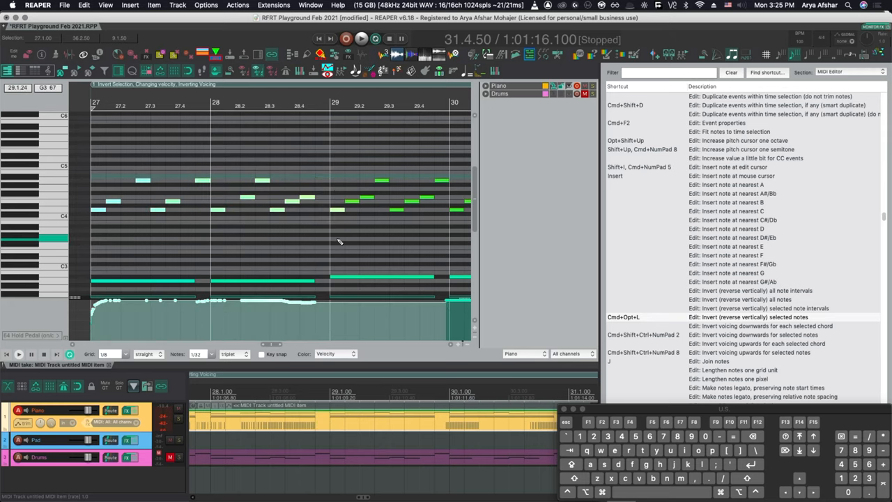
# Zoom into measures 27–30 to edit the melody notes with hotkeys
pyautogui.scroll(-3)
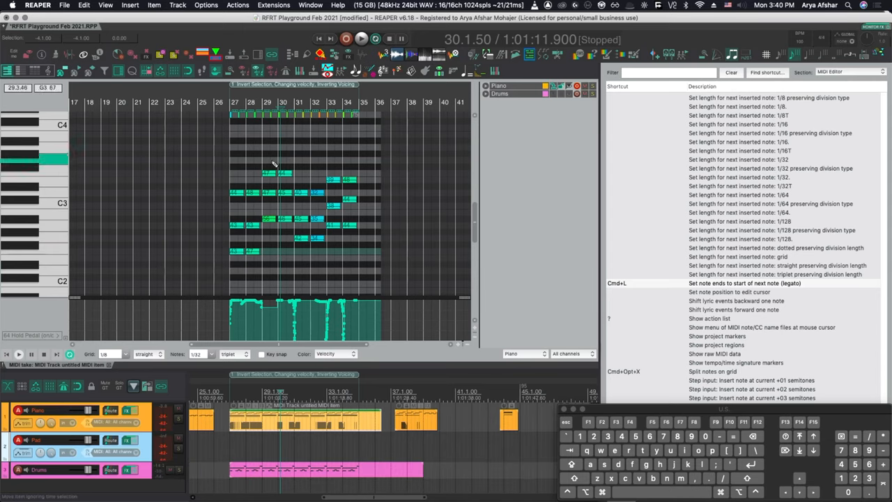
# Scroll the MIDI Editor actions down to the SWS/BR and SWS/FNG groove and CC lane commands
pyautogui.click(361, 39)
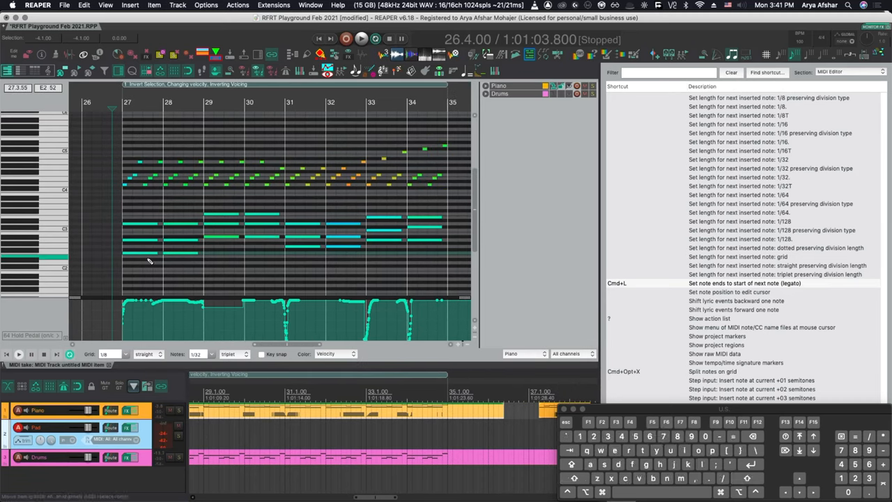
pyautogui.click(360, 39)
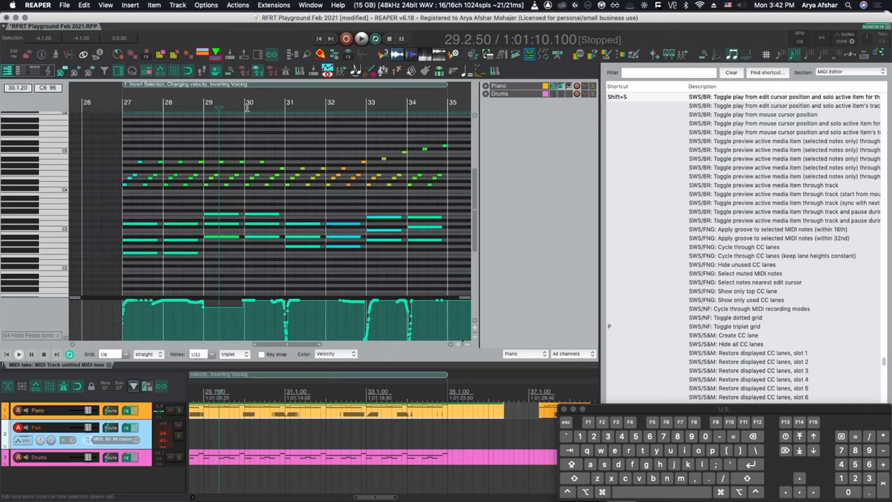
pyautogui.click(361, 39)
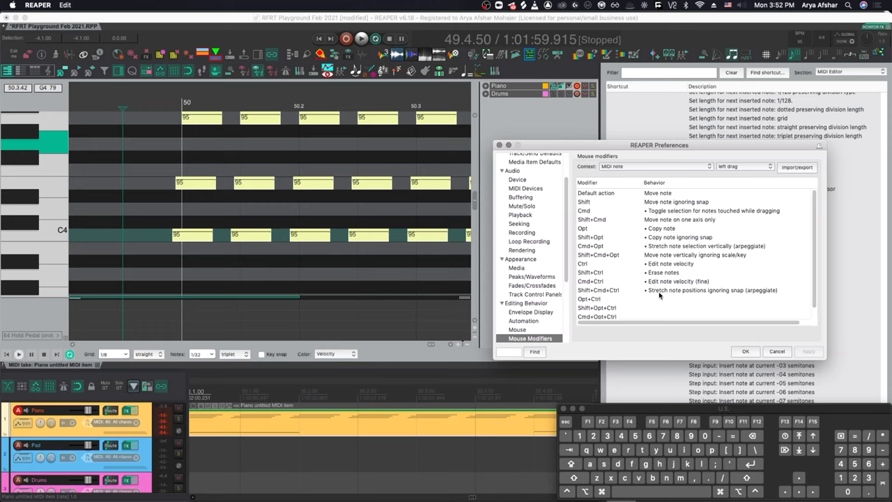
pyautogui.moveTo(761, 295)
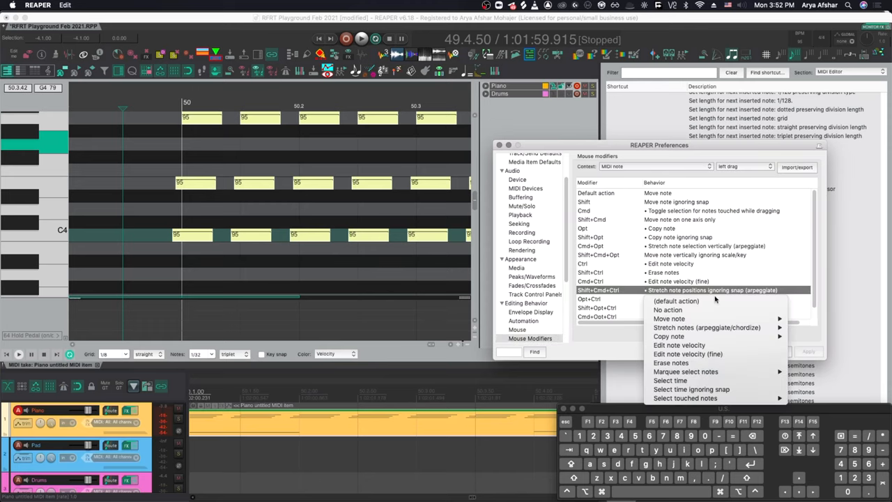
pyautogui.moveTo(705, 326)
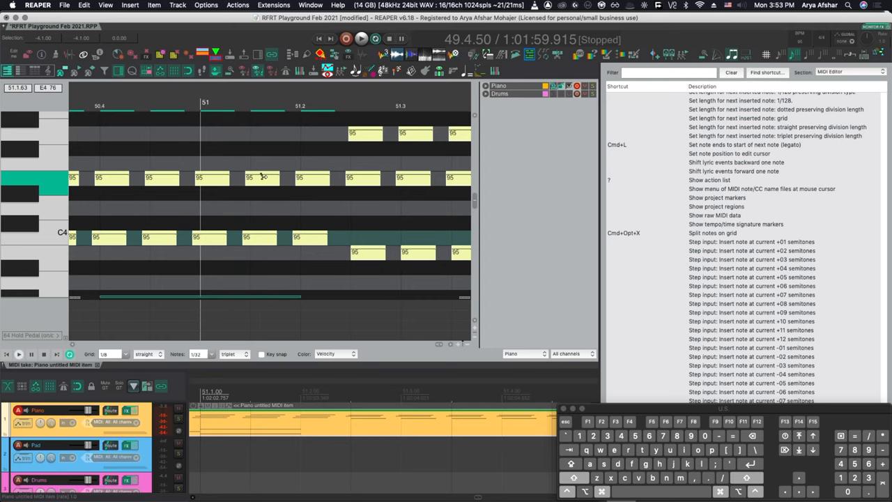
pyautogui.moveTo(268, 179)
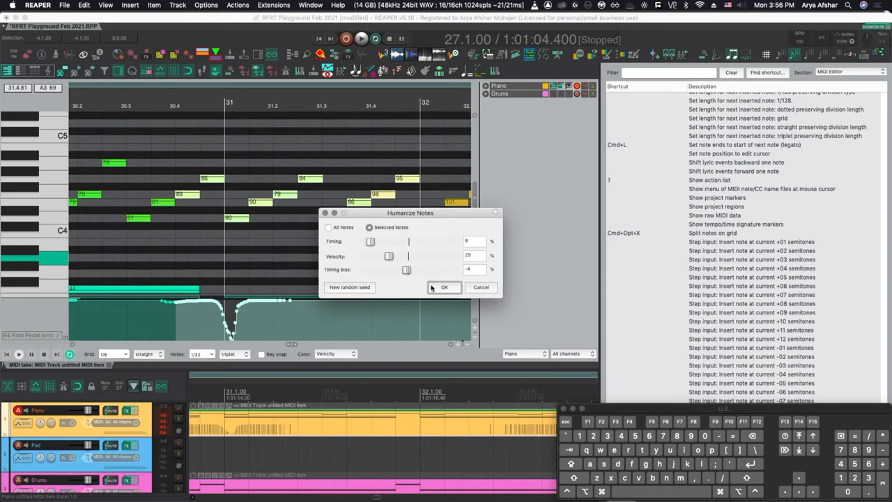
# Apply the humanize timing and velocity settings to the selected notes with OK
pyautogui.click(443, 287)
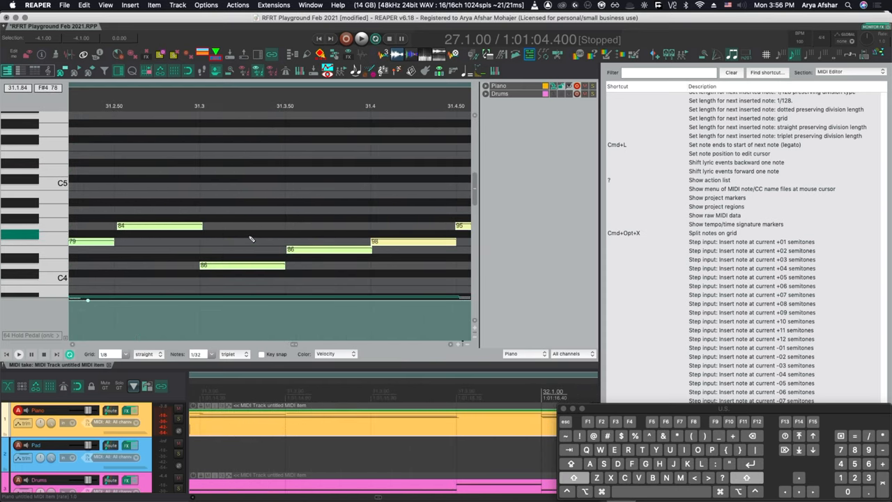